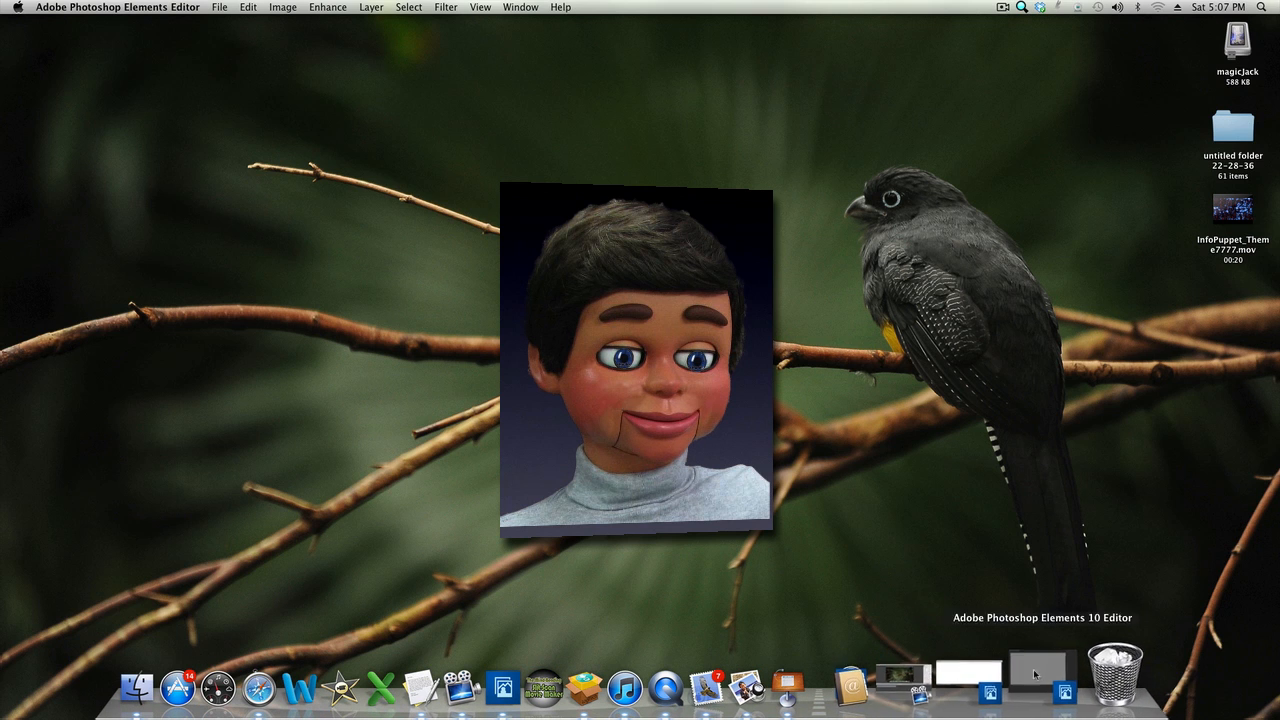
Bring the Photoshop Elements 10 Editor with its blank white document to the front
{"action": "left_click", "coordinate": [1040, 665]}
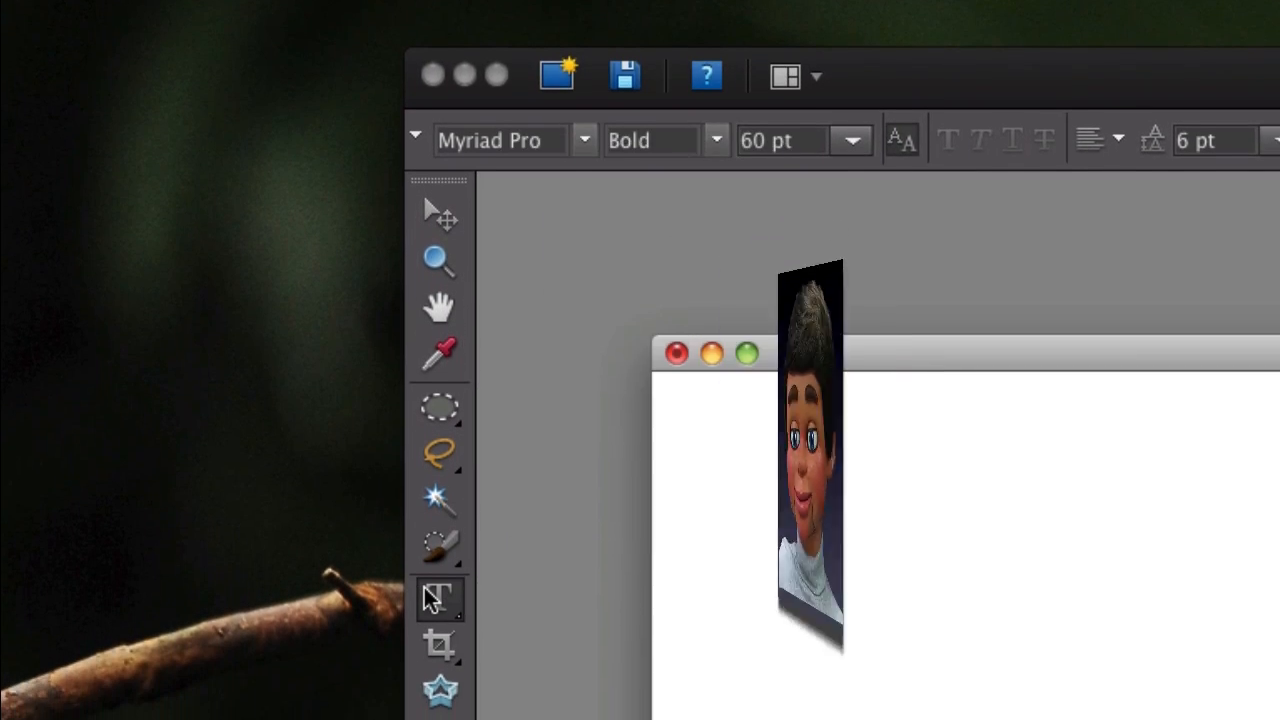
Select the Text on Shape tool and set its shape to Ellipse
{"action": "left_click", "coordinate": [440, 600]}
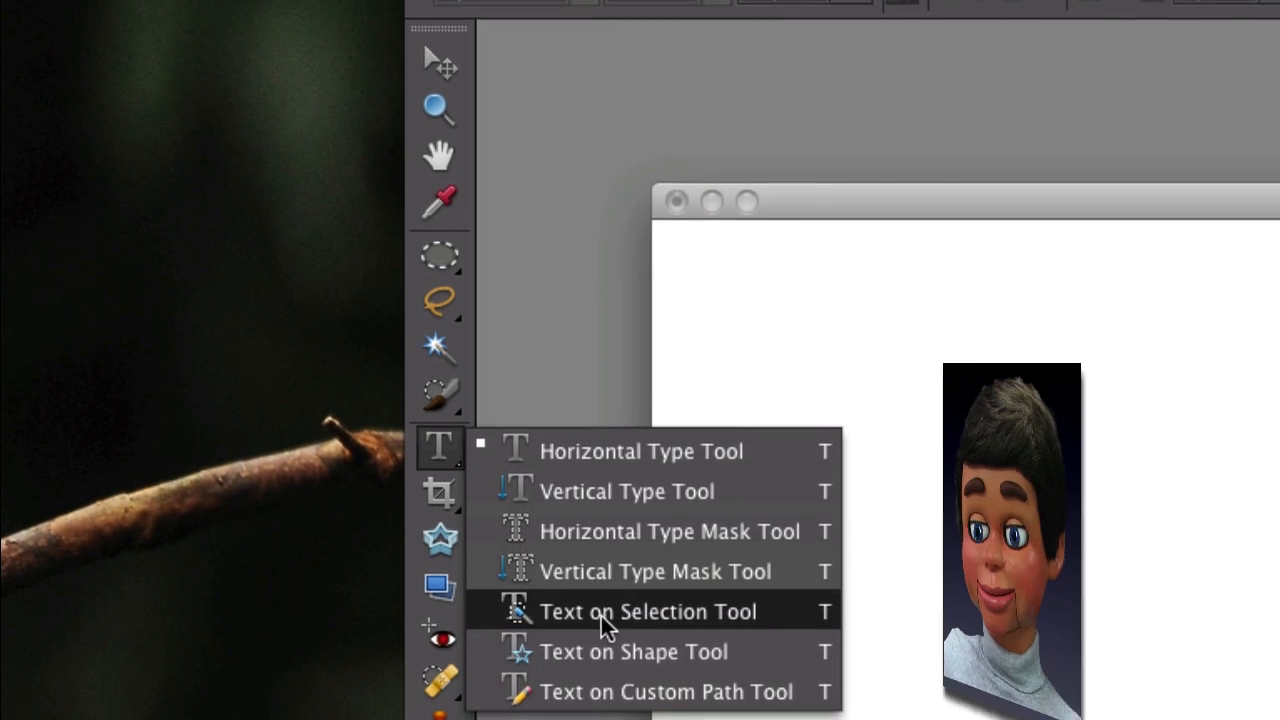
{"action": "left_click", "coordinate": [648, 611]}
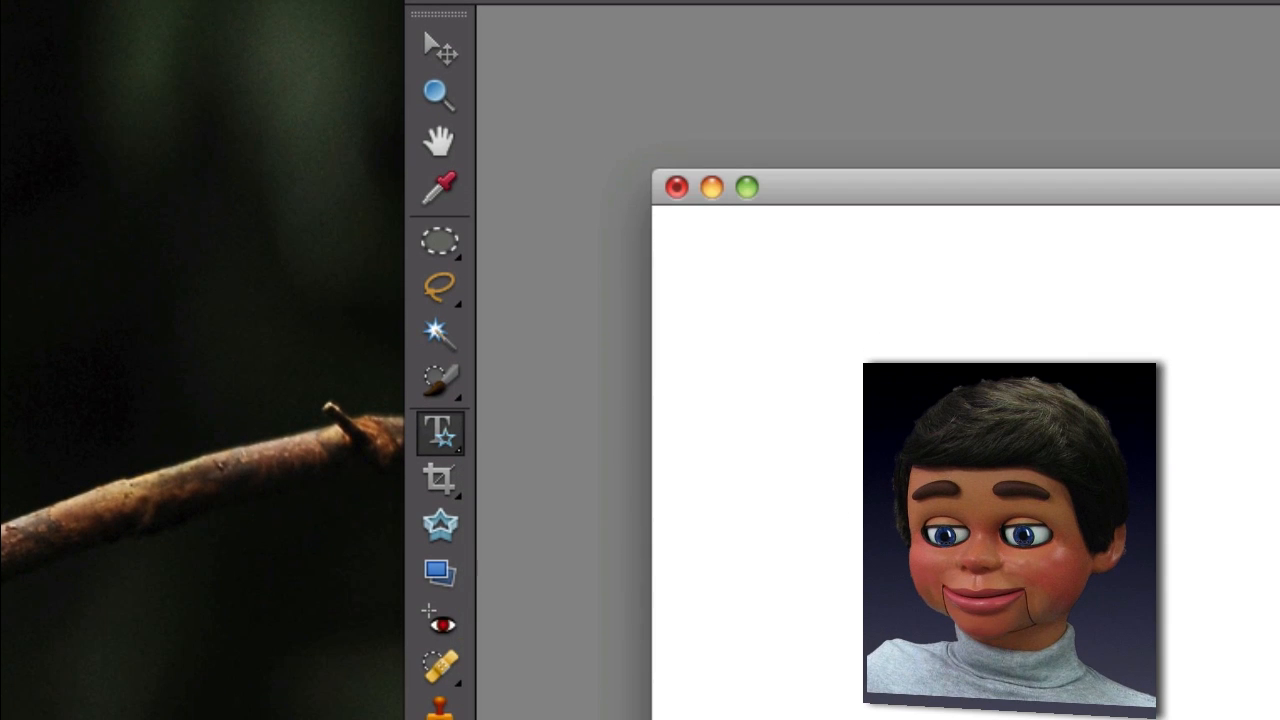
{"action": "left_click", "coordinate": [660, 186]}
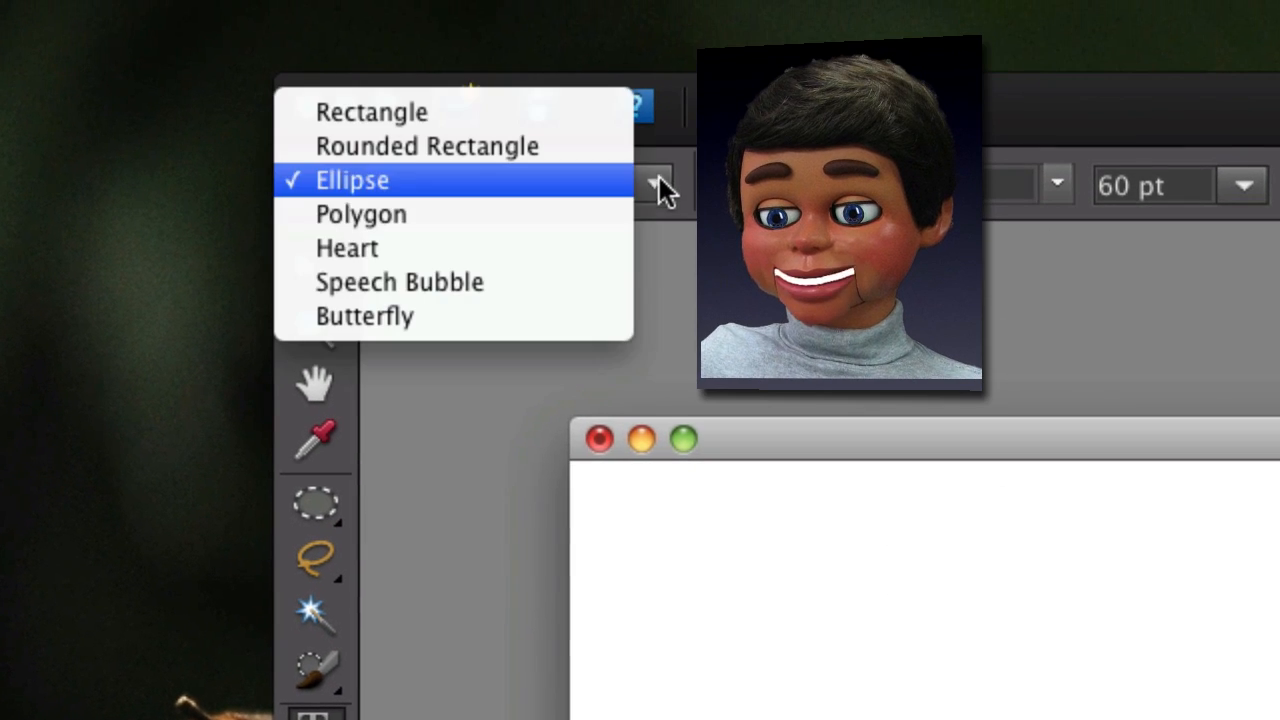
{"action": "left_click", "coordinate": [347, 248]}
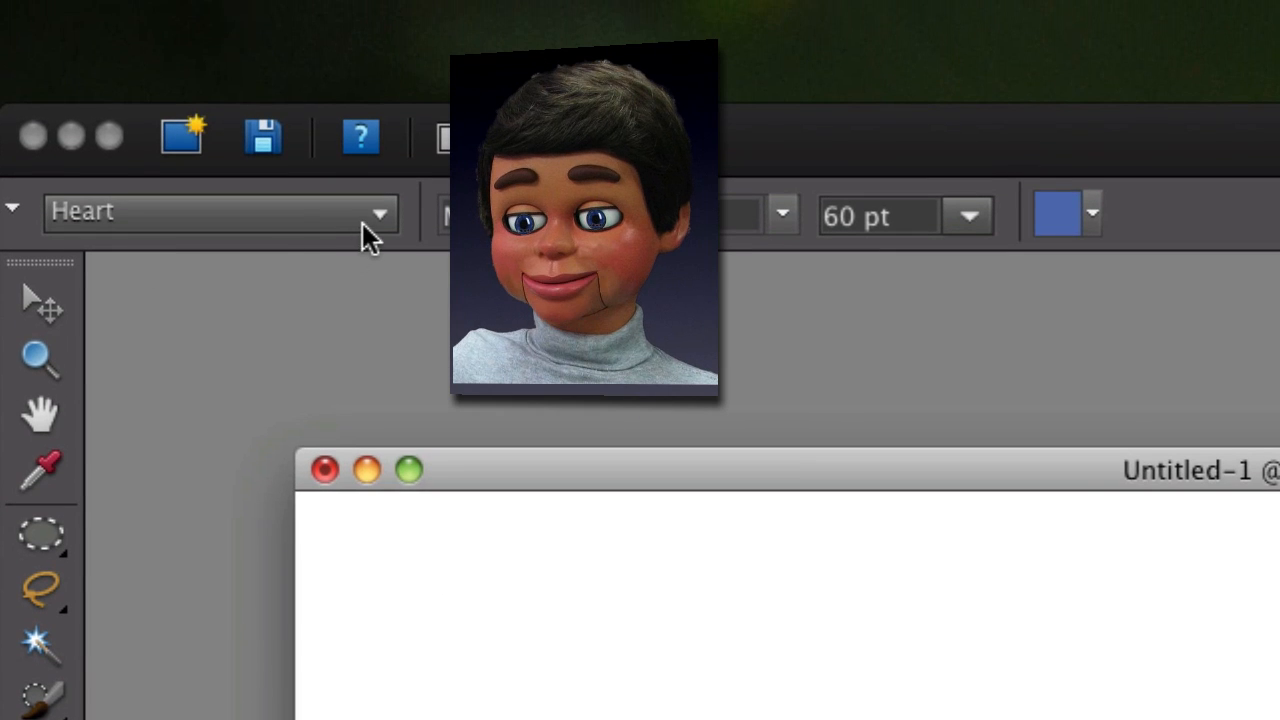
{"action": "left_click", "coordinate": [210, 211]}
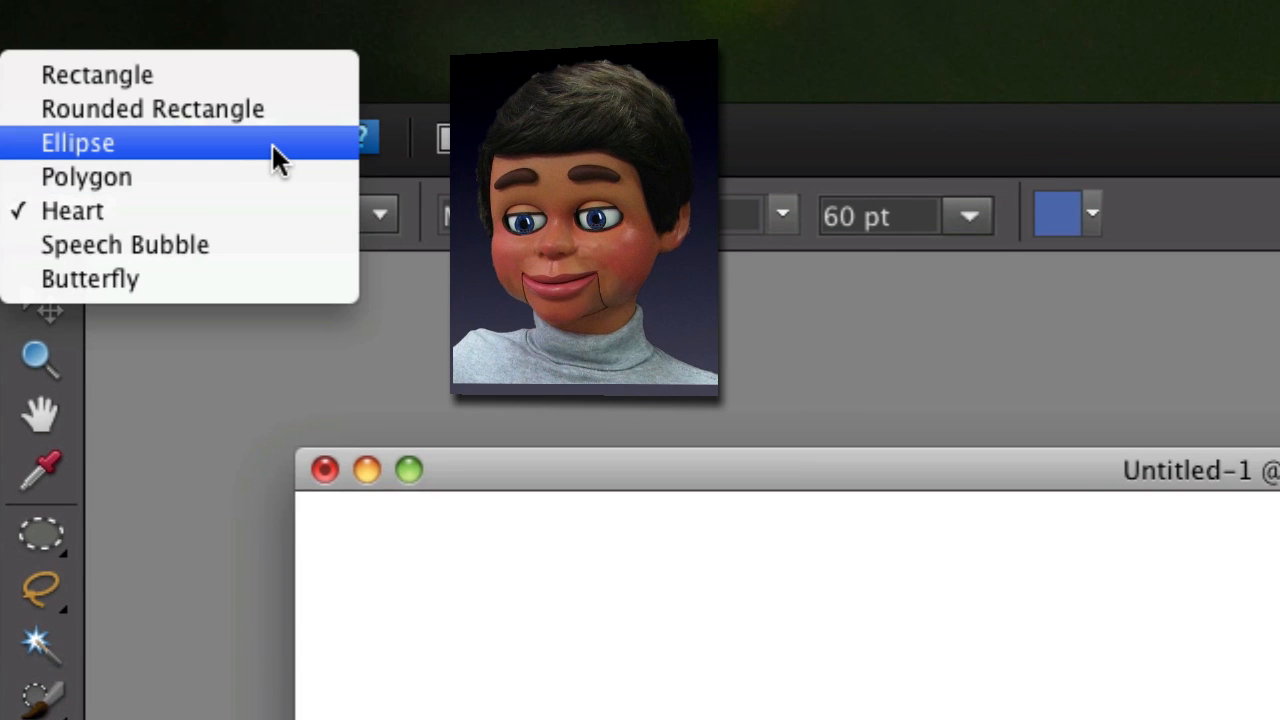
{"action": "left_click", "coordinate": [77, 142]}
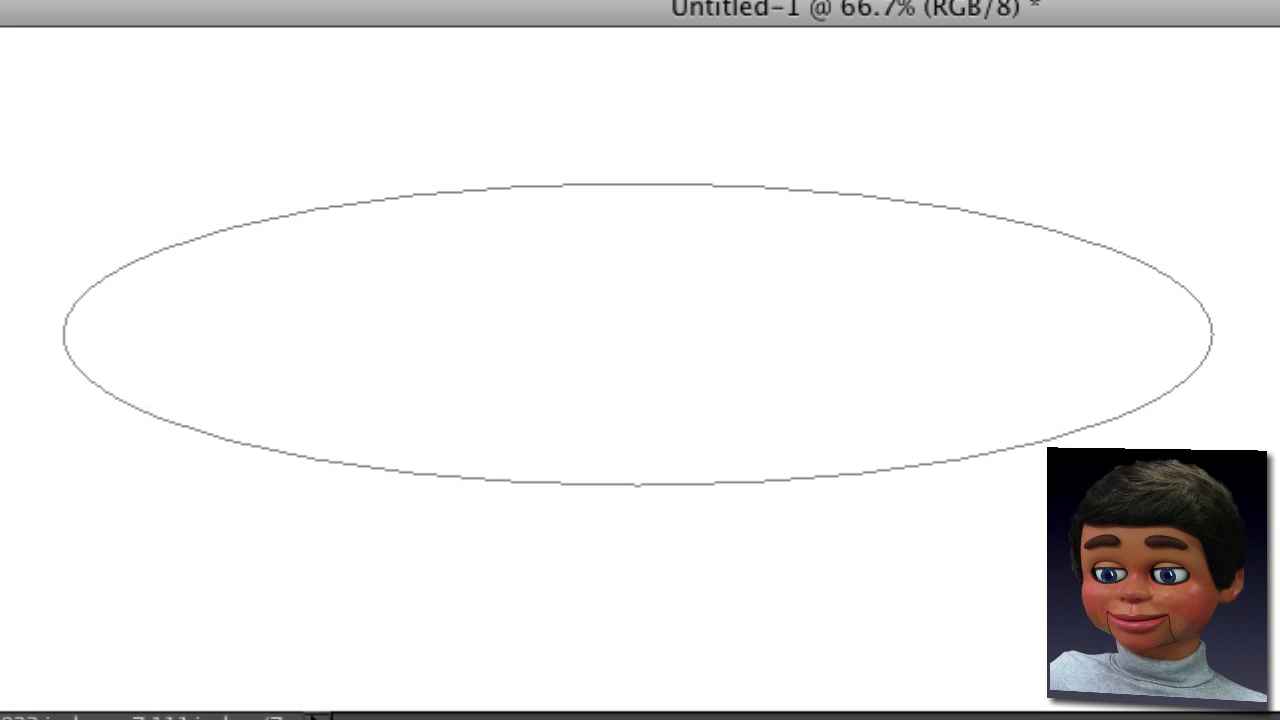
{"action": "mouse_move", "coordinate": [82, 272]}
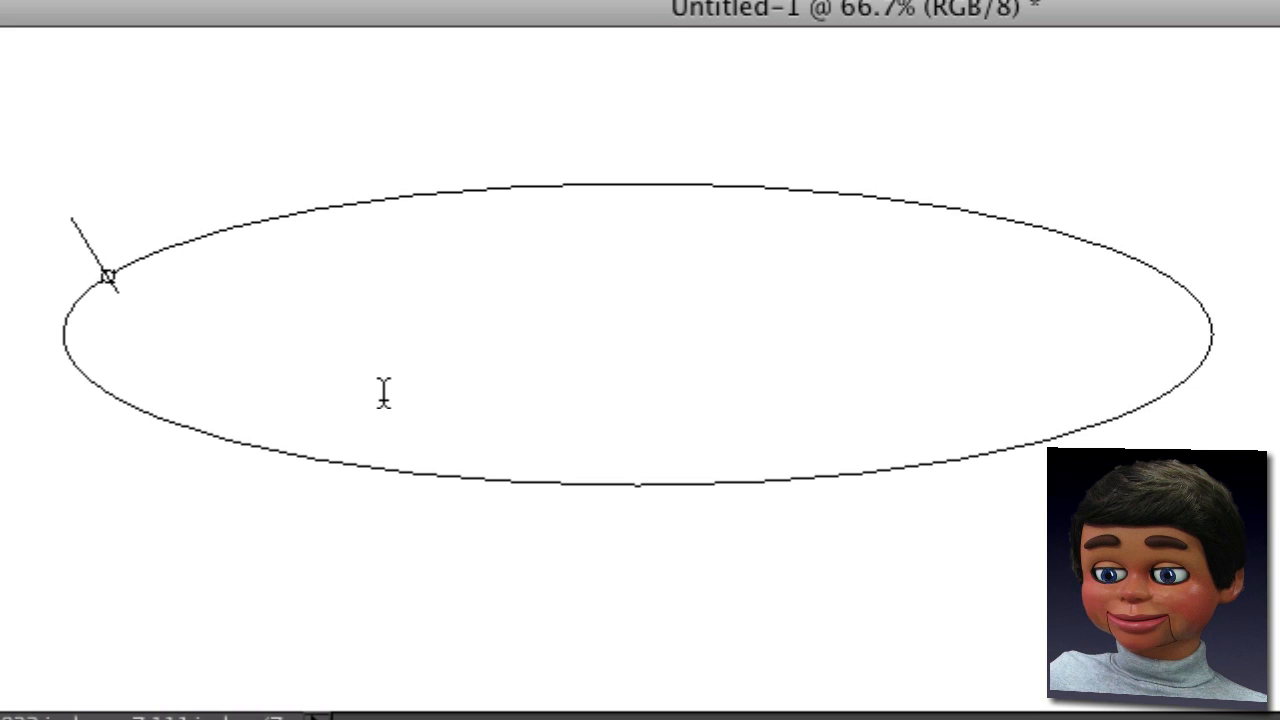
Type 'Watch the text go around the circle. It is amazing!' along the ellipse outline
{"action": "type", "text": "Watch"}
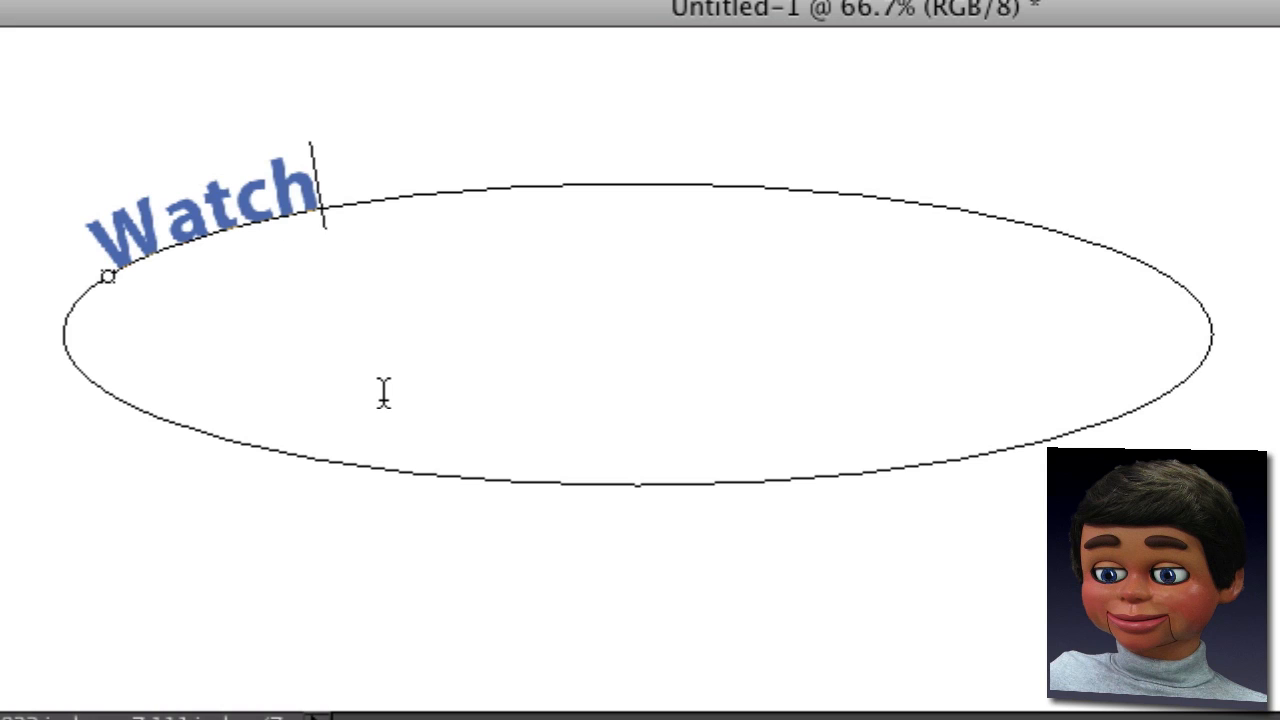
{"action": "type", "text": "the tex"}
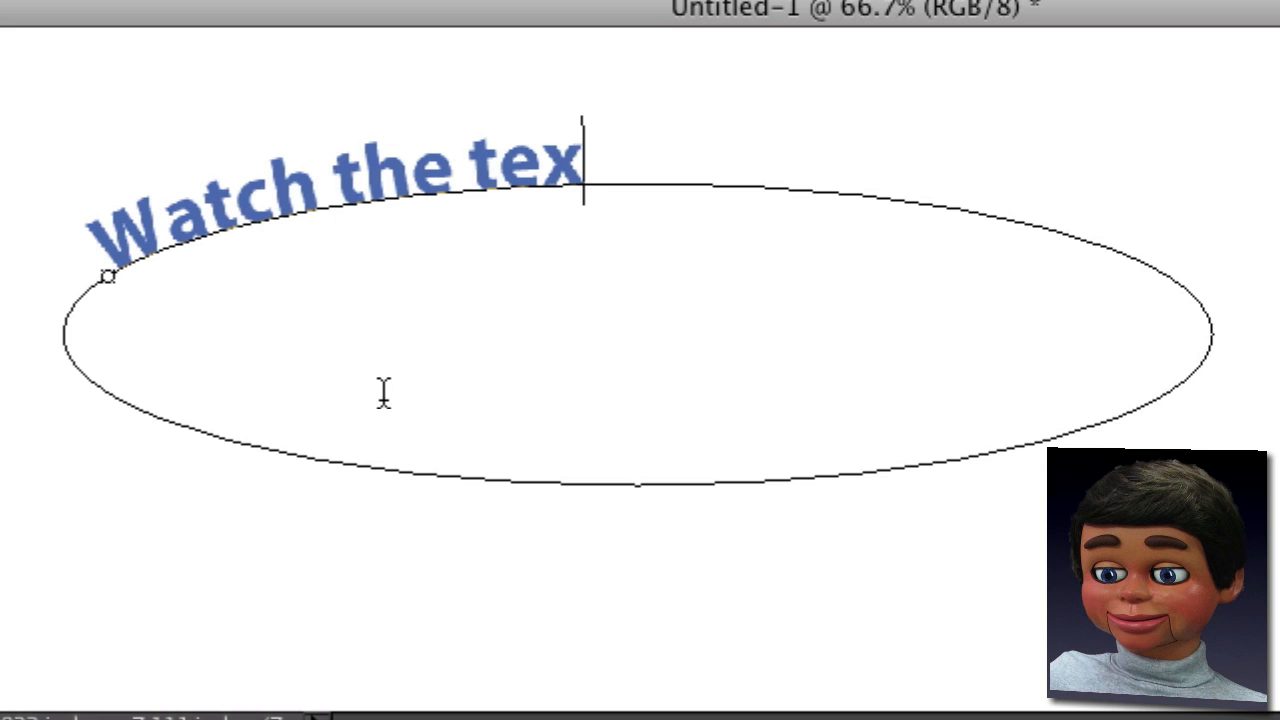
{"action": "type", "text": "t go around the circle. It is amazing!"}
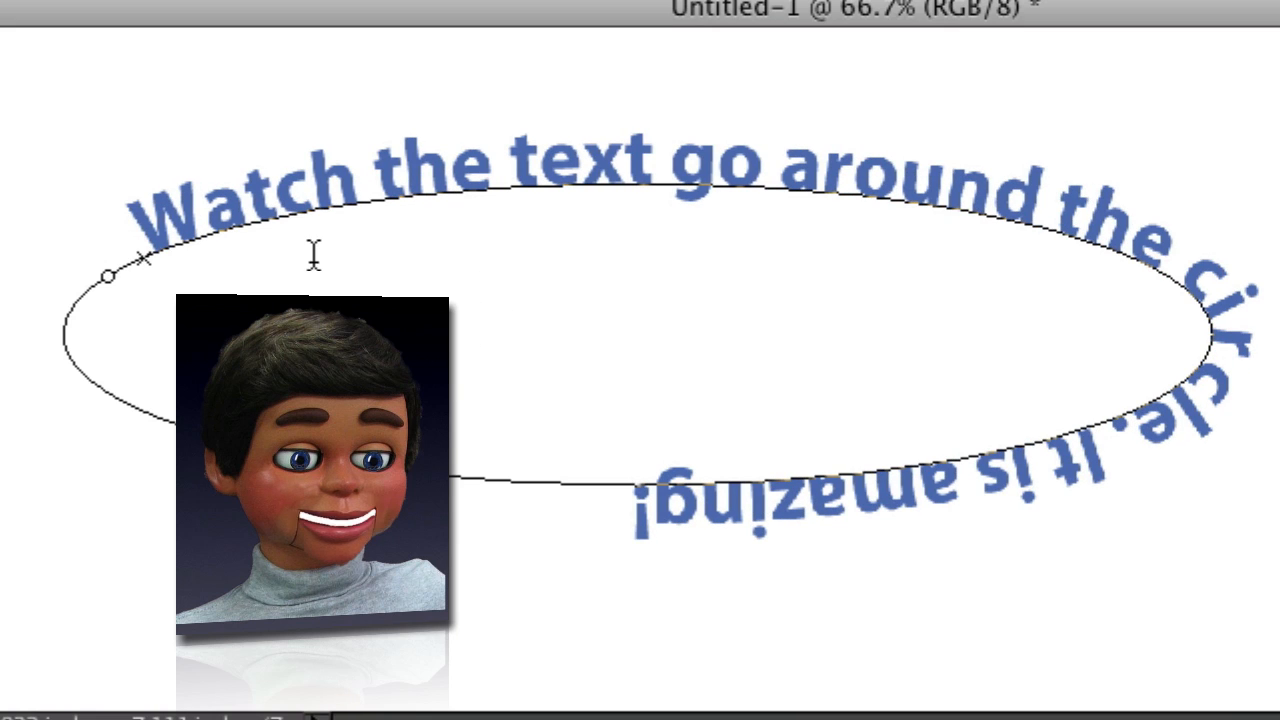
{"action": "mouse_move", "coordinate": [685, 125]}
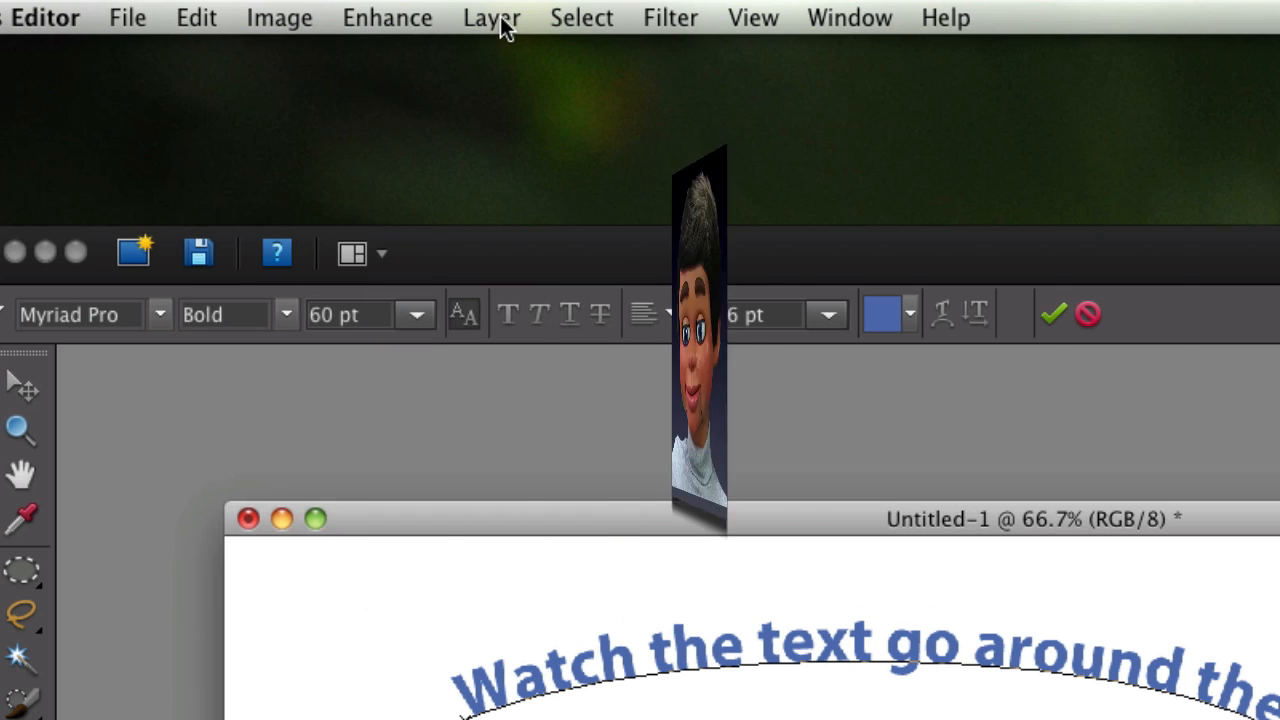
Commit the curved text as its own layer and reach the Layer menu's style options
{"action": "left_click", "coordinate": [491, 17]}
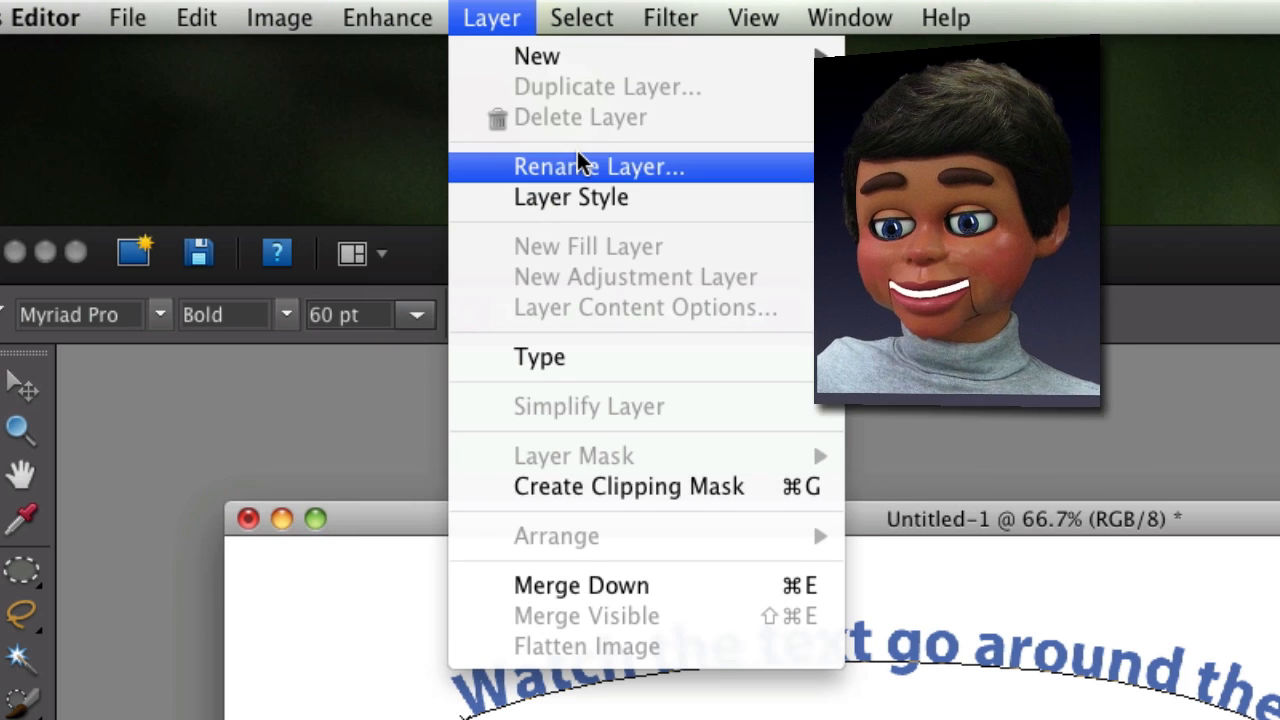
{"action": "mouse_move", "coordinate": [571, 197]}
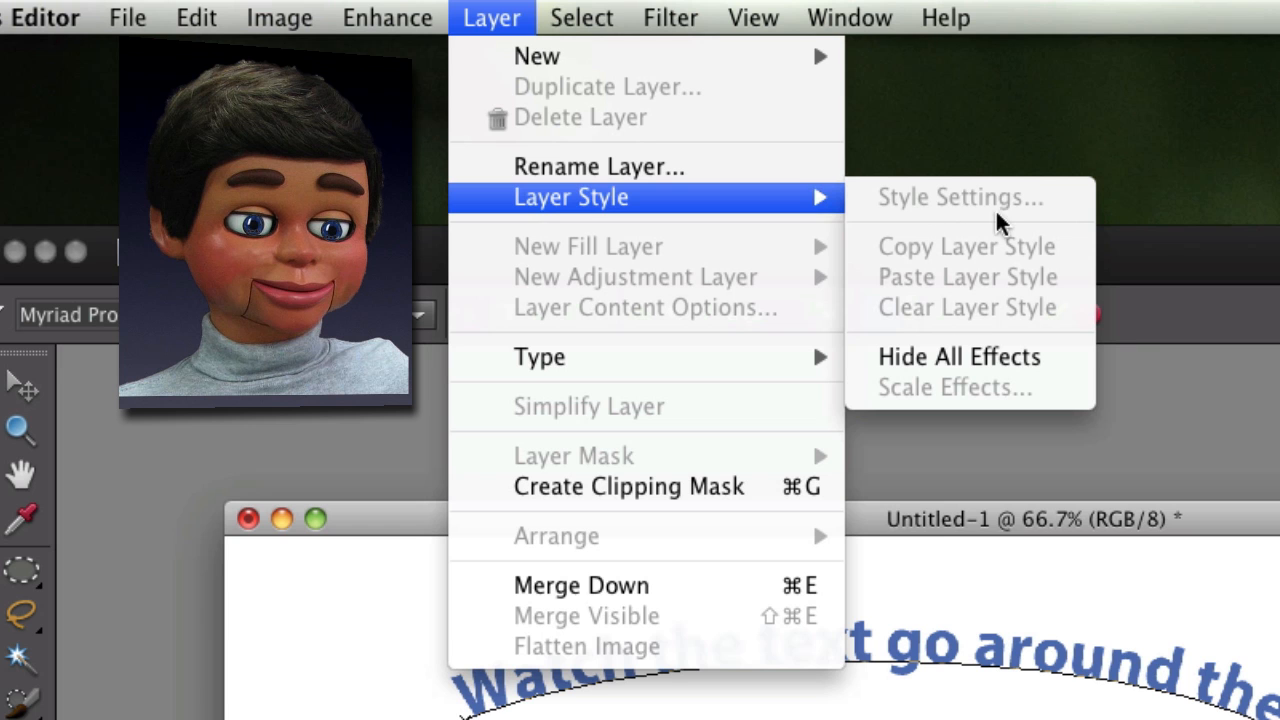
{"action": "mouse_move", "coordinate": [835, 262]}
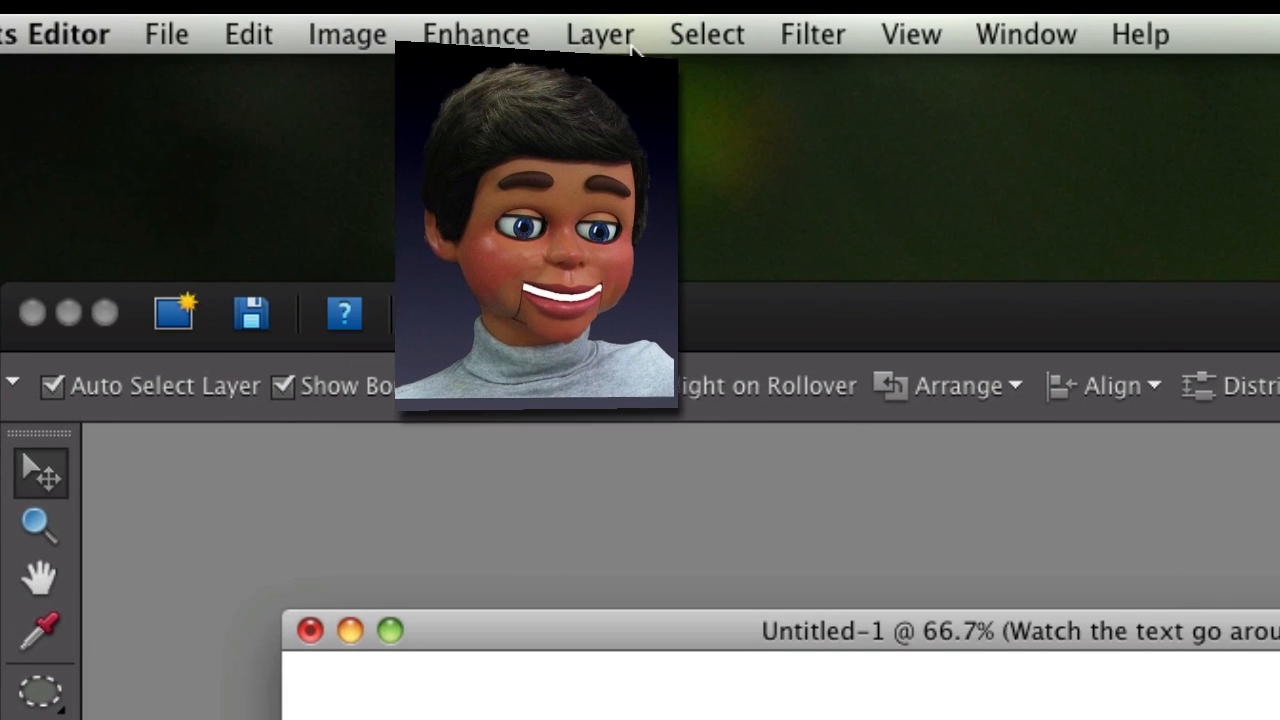
{"action": "left_click", "coordinate": [599, 33]}
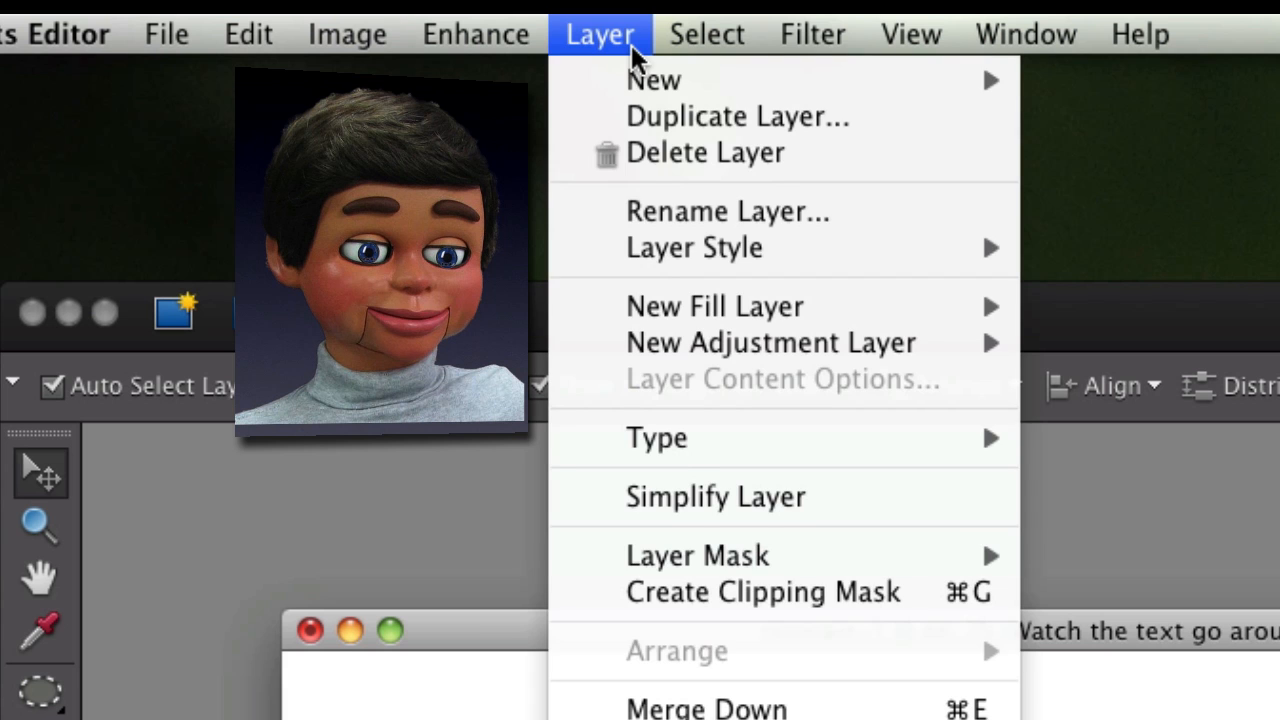
{"action": "mouse_move", "coordinate": [700, 210]}
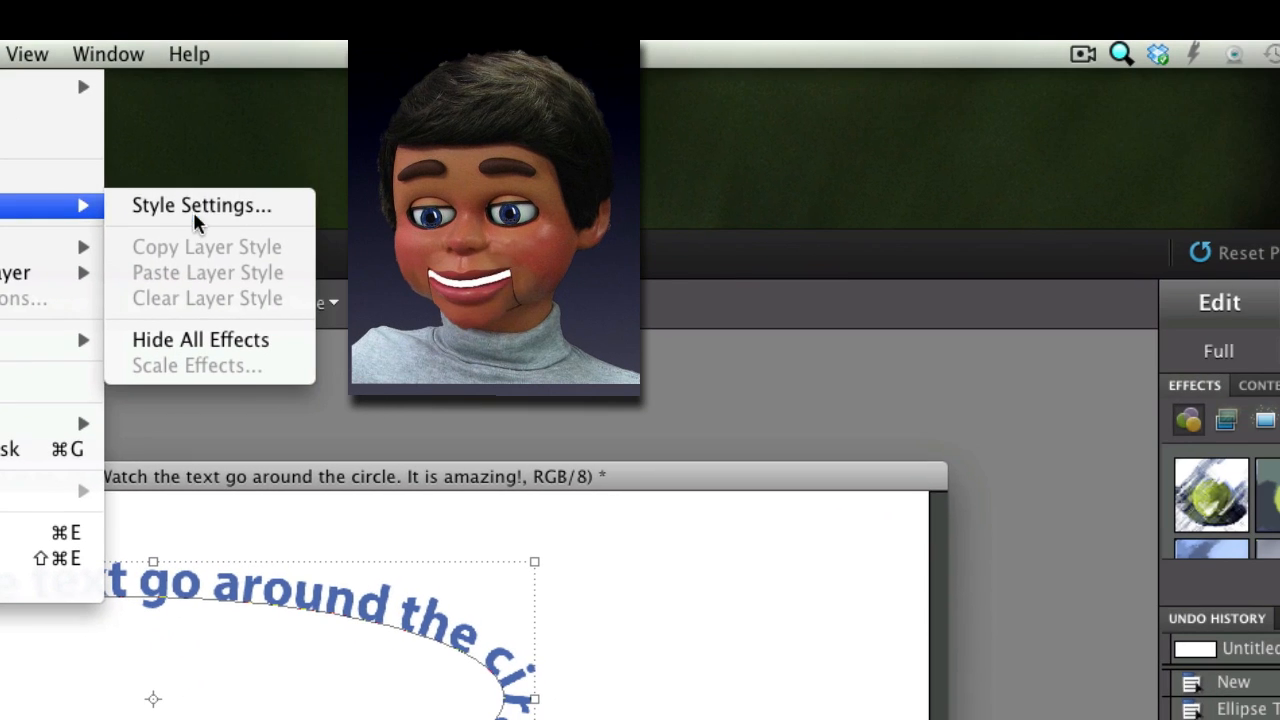
In Style Settings, add a drop shadow with 86% opacity and 4 px distance
{"action": "left_click", "coordinate": [200, 205]}
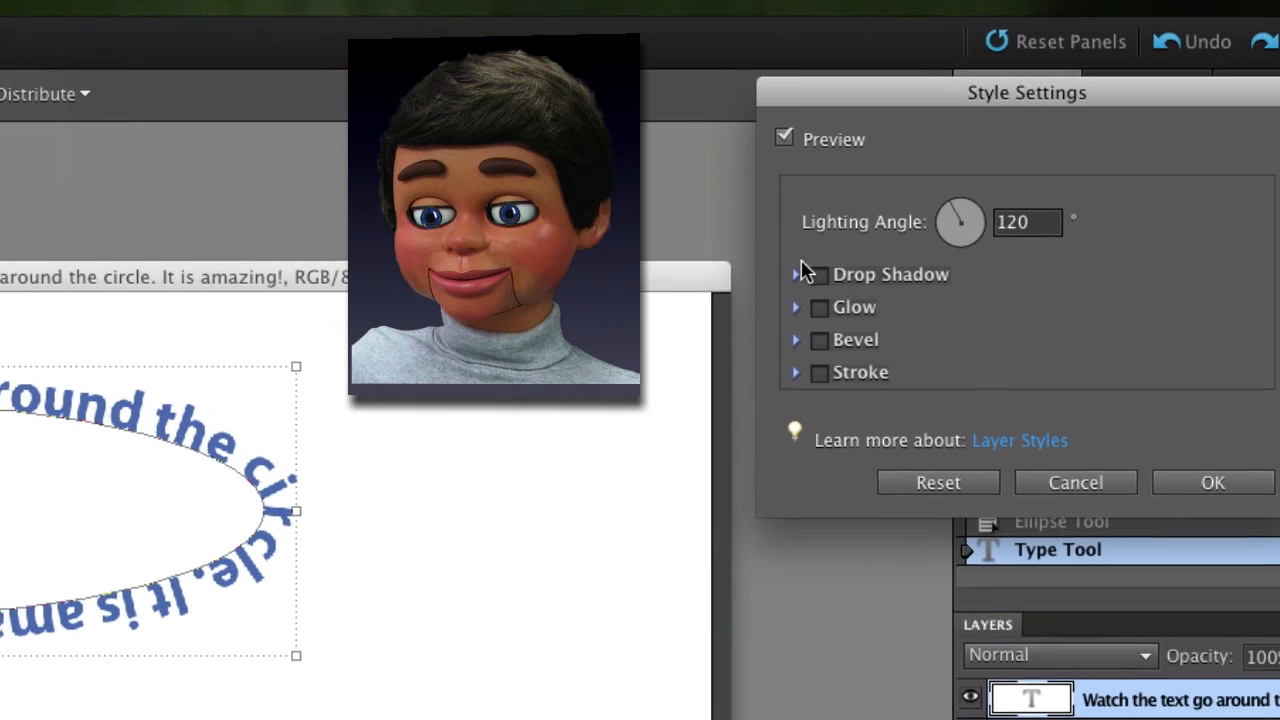
{"action": "left_click", "coordinate": [817, 274]}
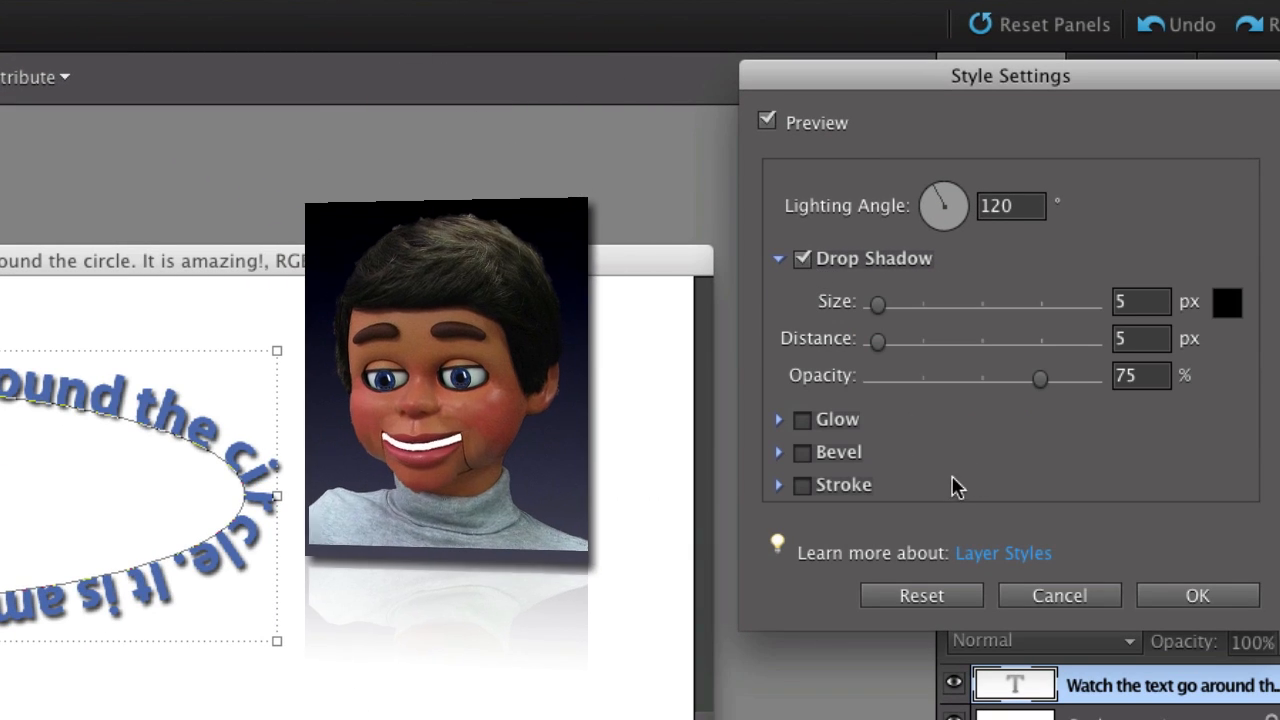
{"action": "left_click_drag", "start_coordinate": [1039, 378], "coordinate": [1015, 378]}
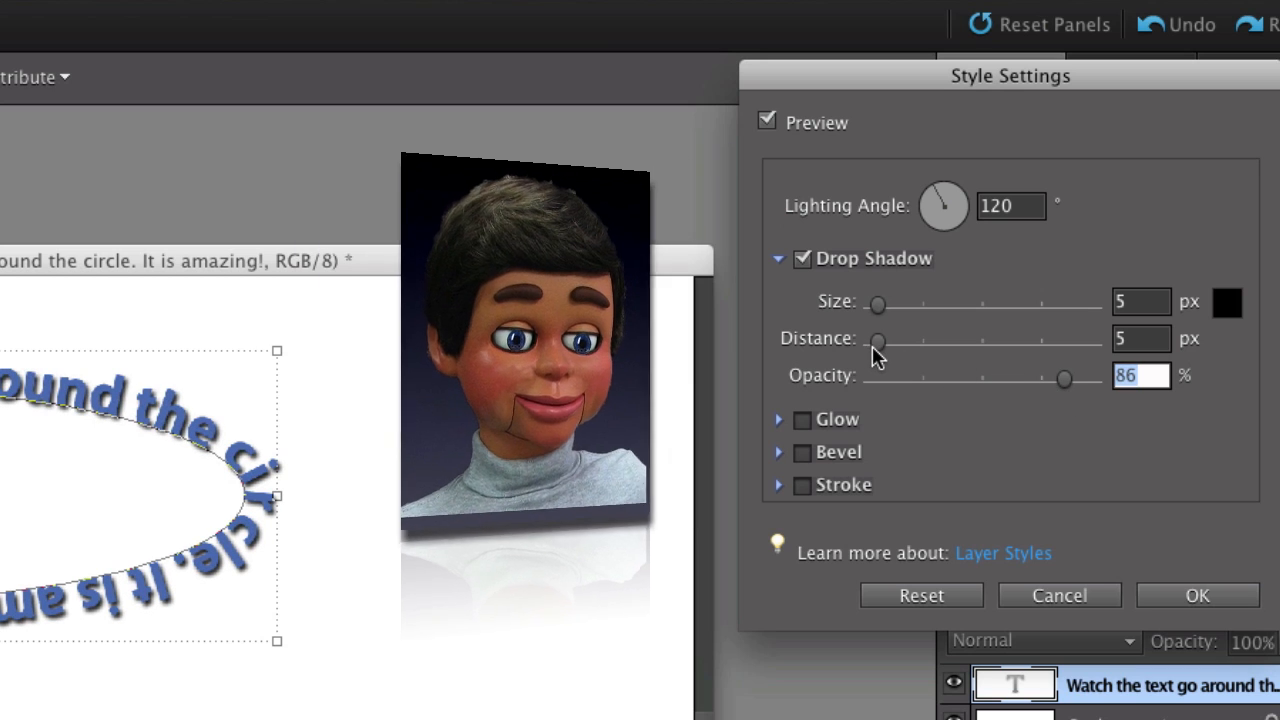
{"action": "left_click_drag", "start_coordinate": [878, 340], "coordinate": [955, 340]}
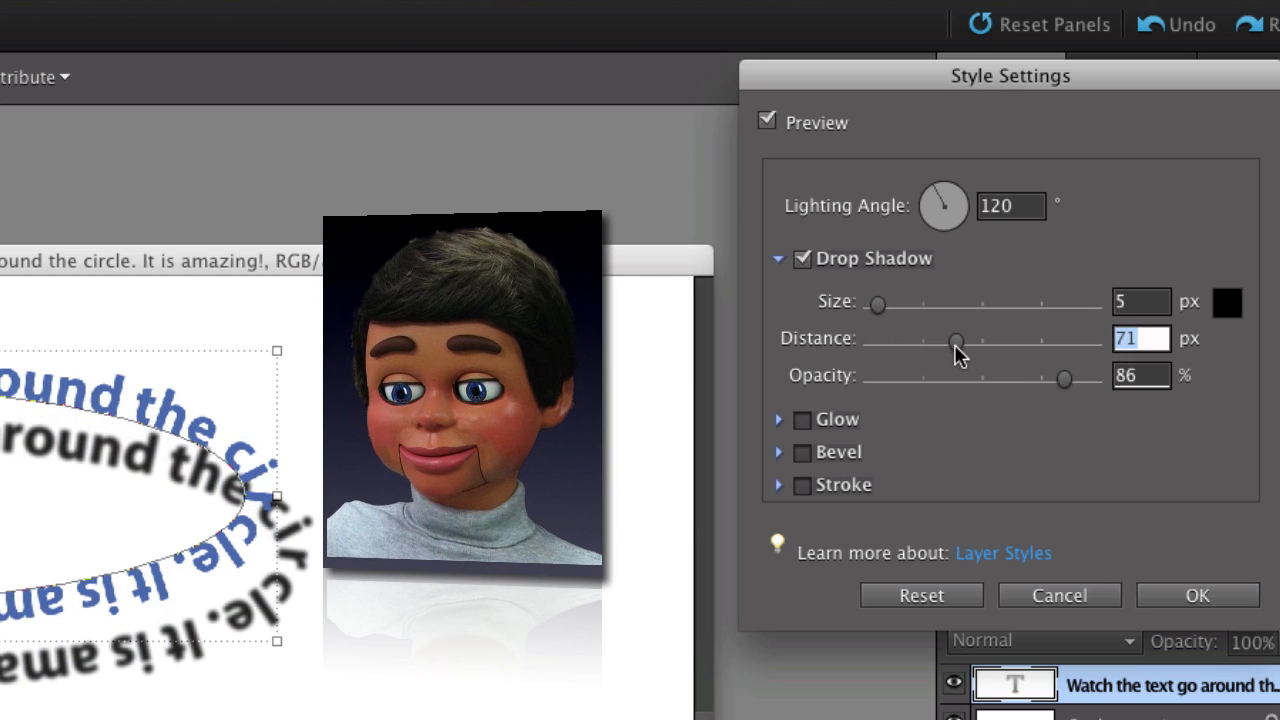
{"action": "left_click_drag", "start_coordinate": [955, 340], "coordinate": [870, 340]}
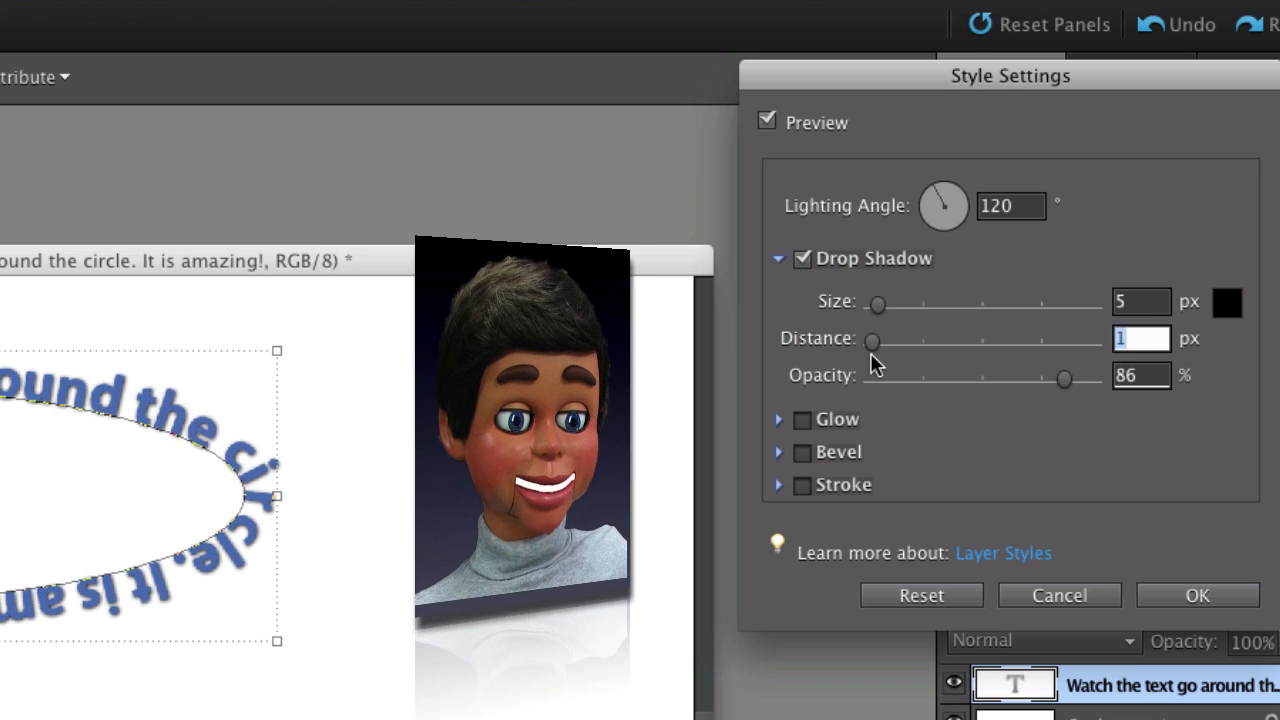
{"action": "left_click_drag", "start_coordinate": [872, 340], "coordinate": [880, 340]}
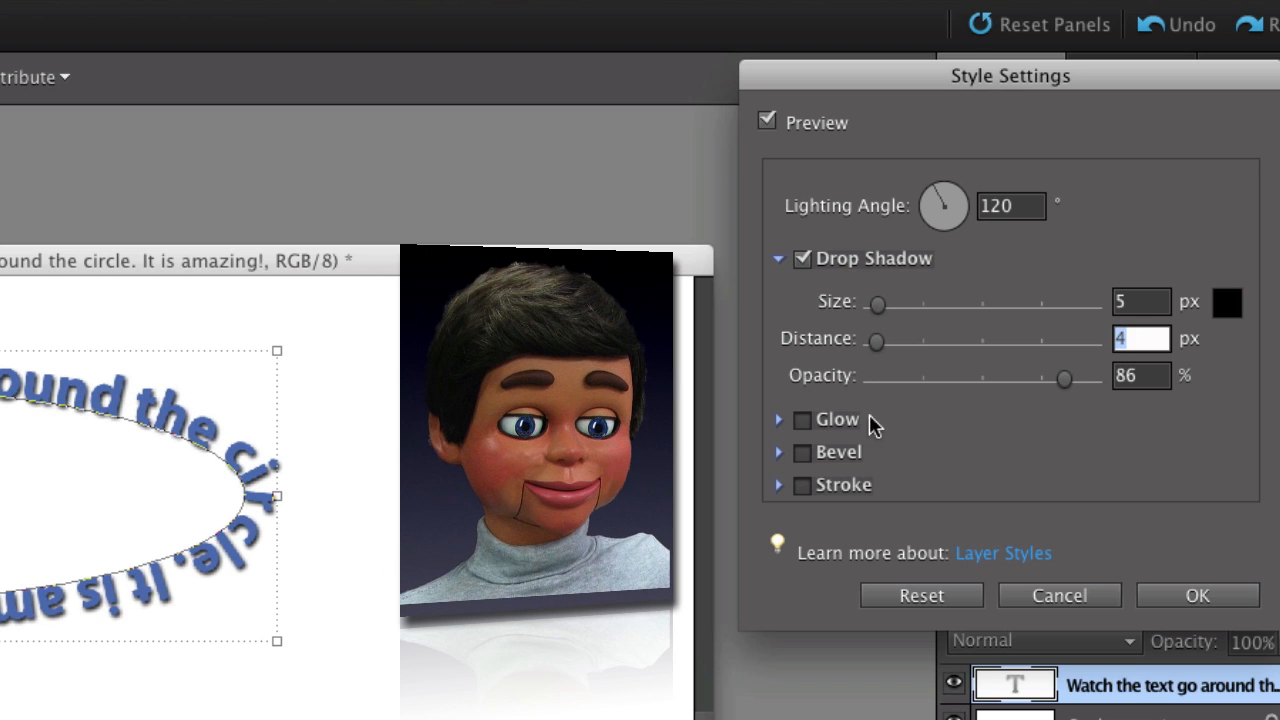
Add an upward bevel and apply both effects with OK
{"action": "left_click", "coordinate": [801, 452]}
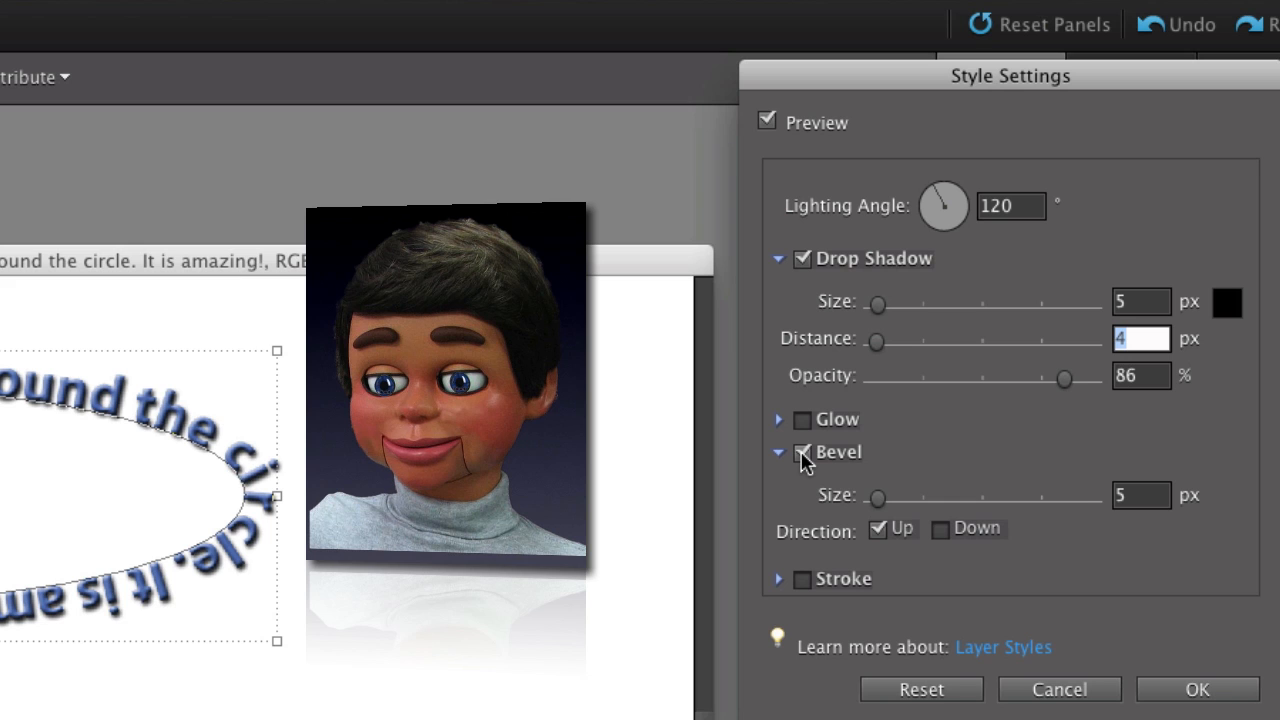
{"action": "left_click", "coordinate": [801, 452]}
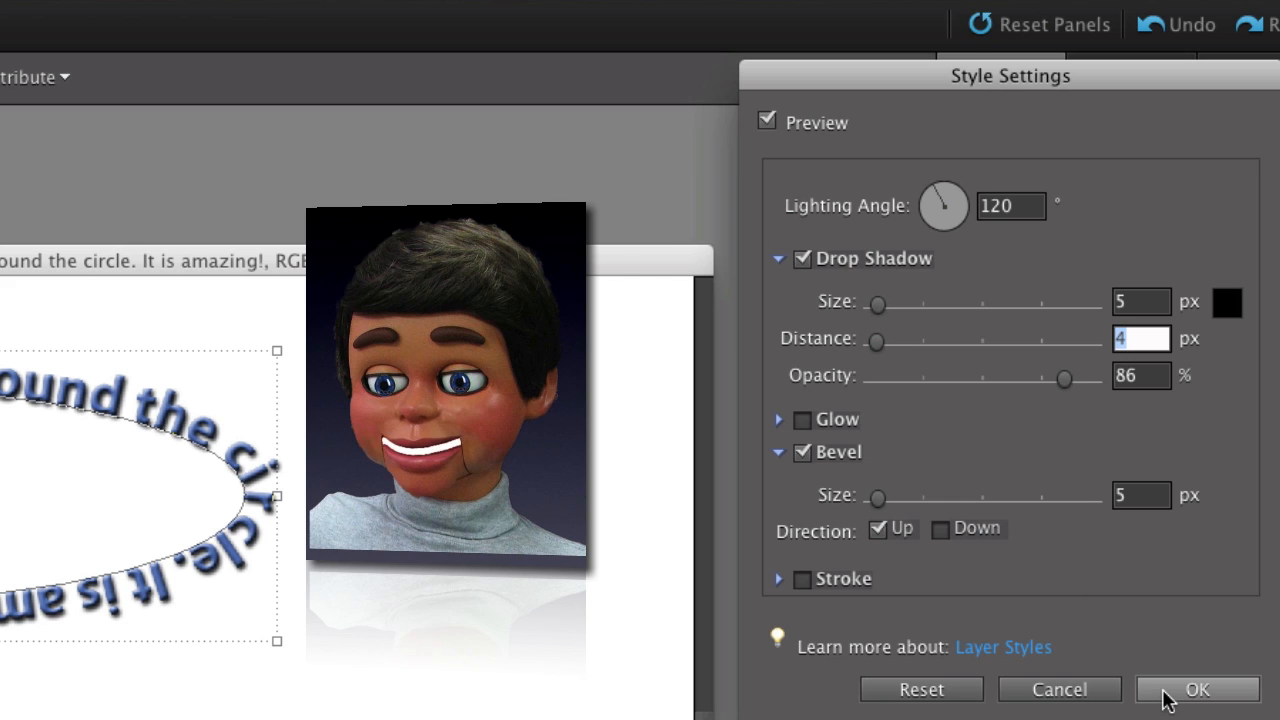
{"action": "left_click", "coordinate": [1197, 689]}
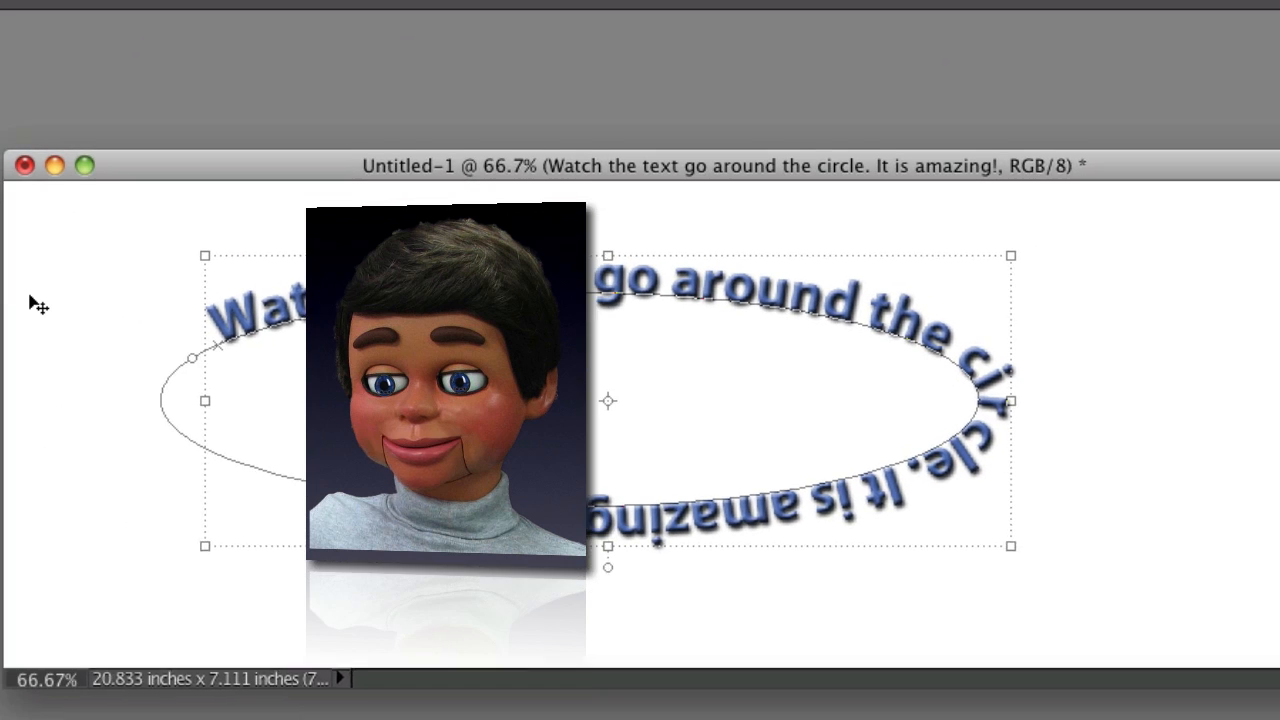